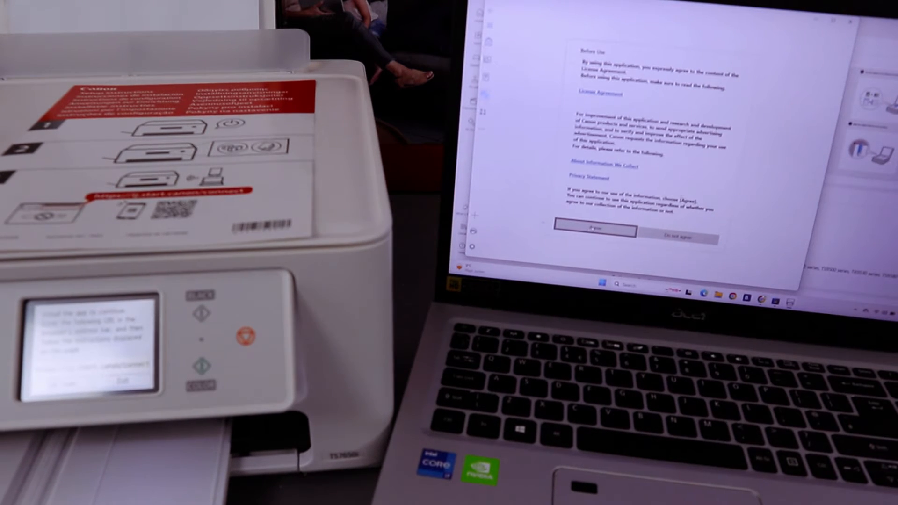
# Agree to the Before Use terms and choose Set Up Now to begin printer setup.
pyautogui.click(596, 230)
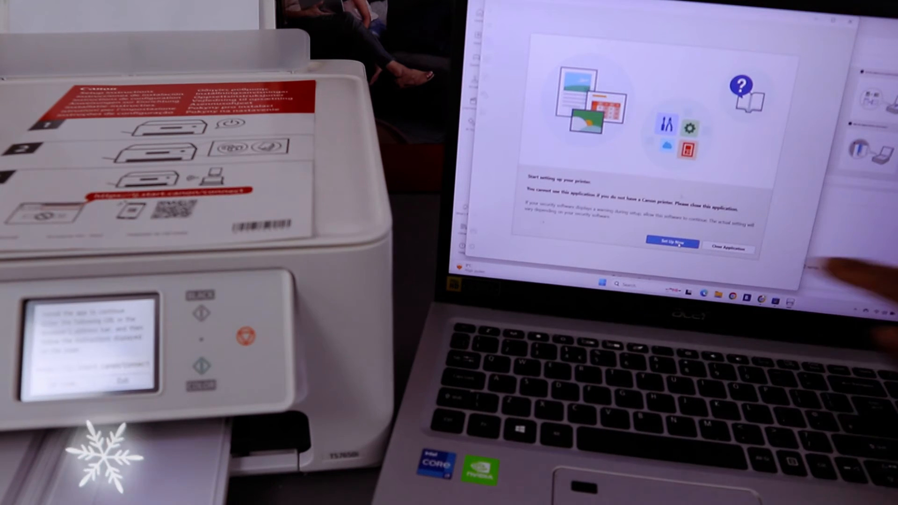
pyautogui.click(672, 243)
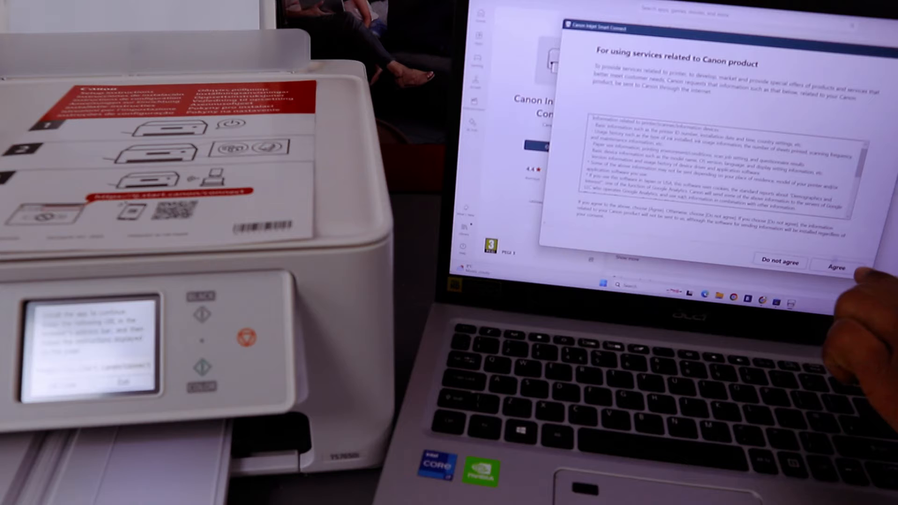
# Agree to sharing printer information for Canon product-related services.
pyautogui.click(839, 264)
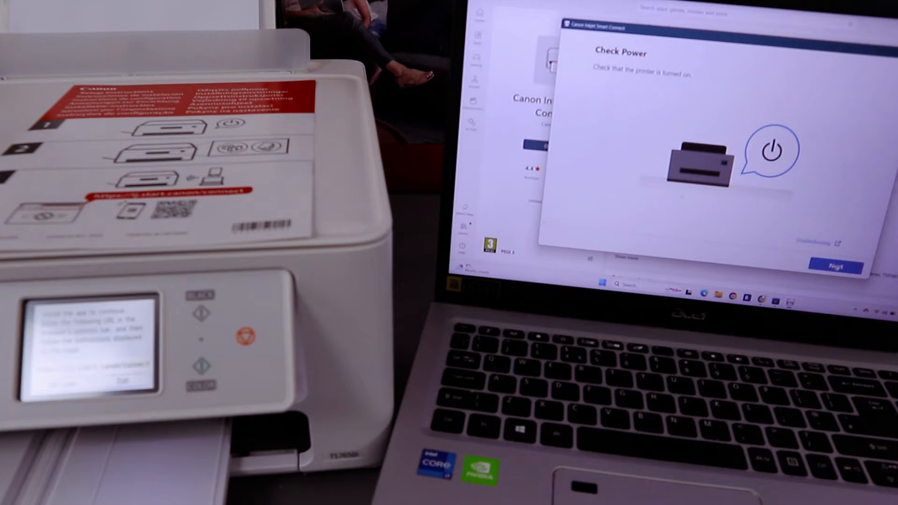
# Confirm the printer is powered on and proceed past the Check Power screen.
pyautogui.click(834, 267)
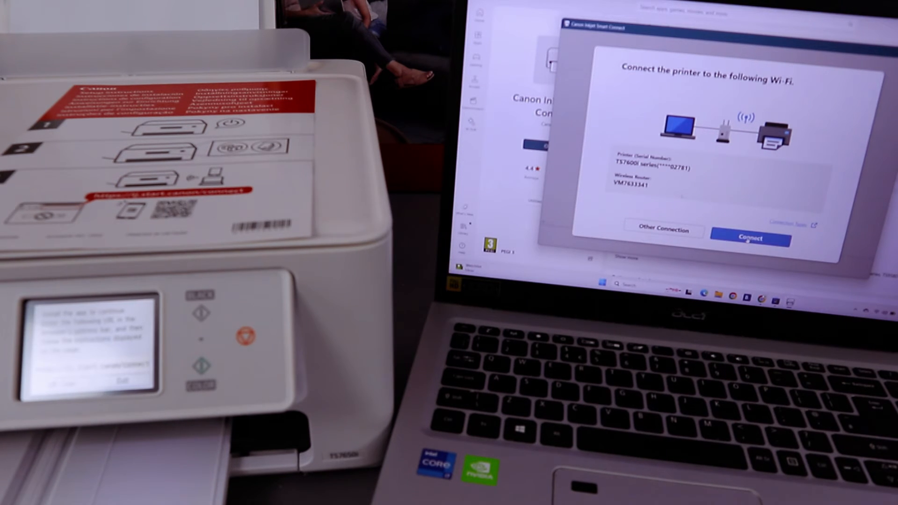
# Connect the detected TS7600i series printer to the shown wireless router.
pyautogui.click(752, 238)
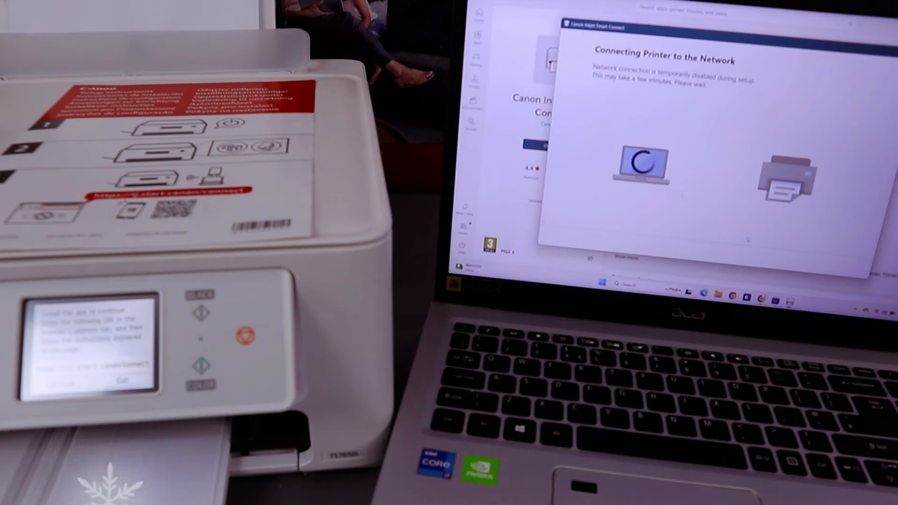